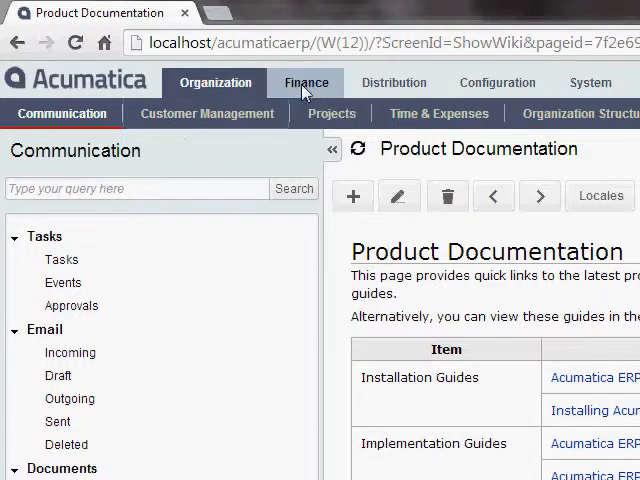
Navigate to Finance > Accounts Payable > Vendors to open the Vendors form.
click(306, 82)
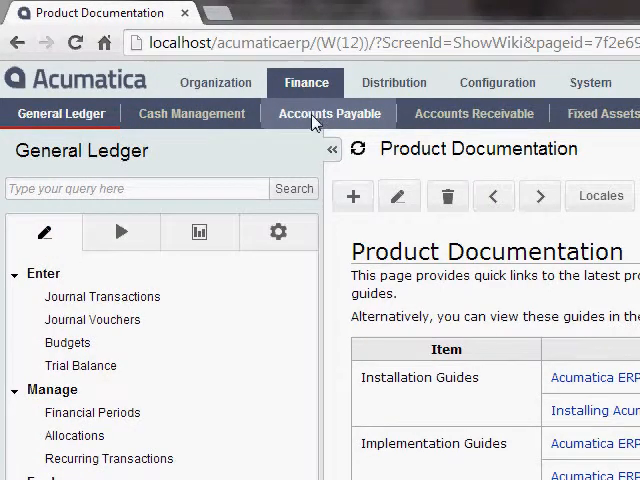
click(328, 113)
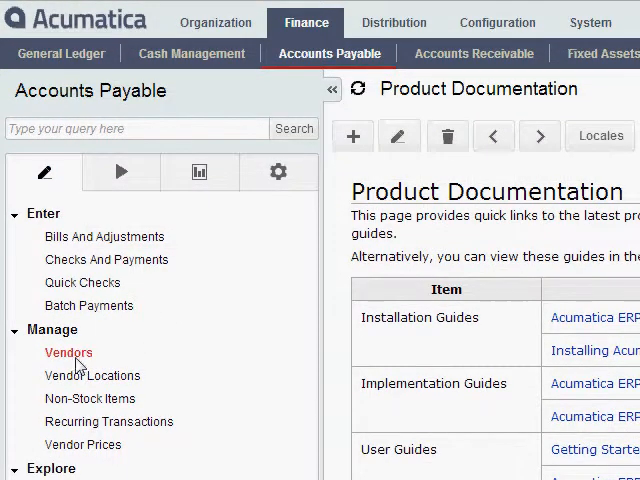
click(68, 352)
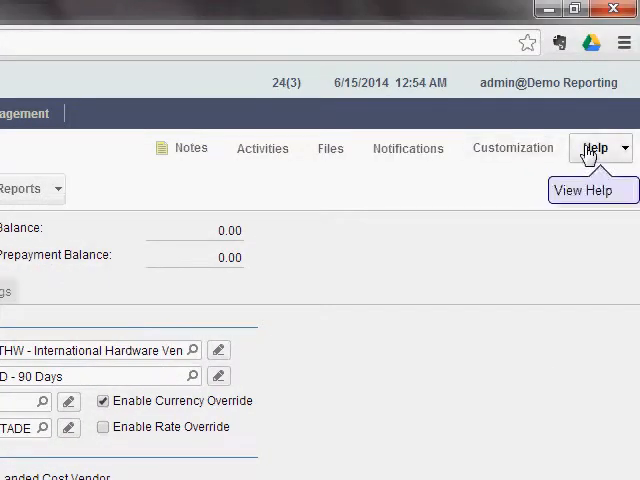
Open Audit History from the Help menu for the current vendor.
click(594, 147)
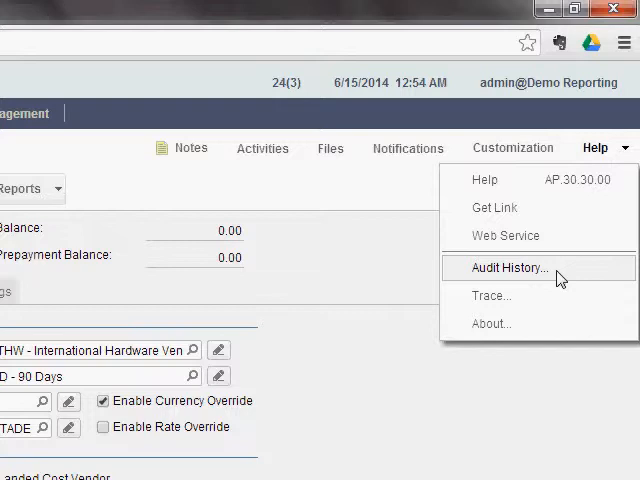
click(509, 267)
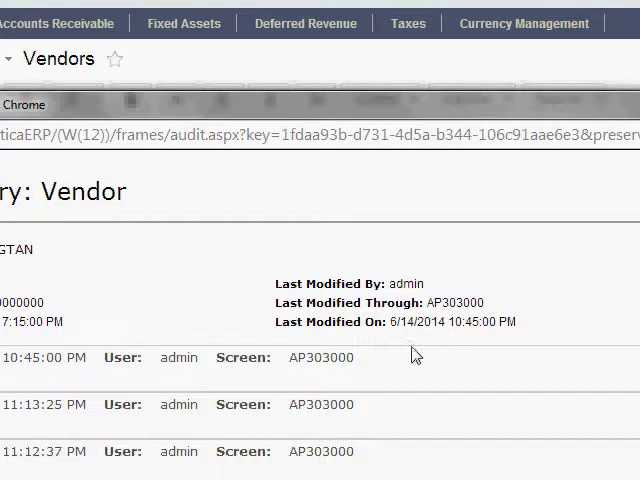
Expand the 6/14/2014 audit entry showing Terms changed from 60D to 90D.
scroll(down, 3)
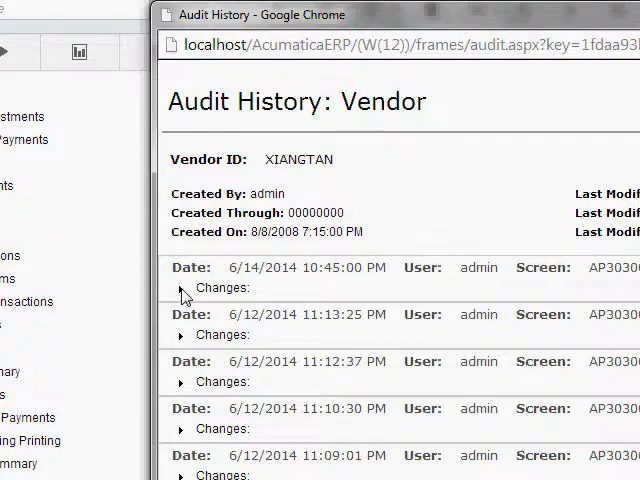
click(182, 292)
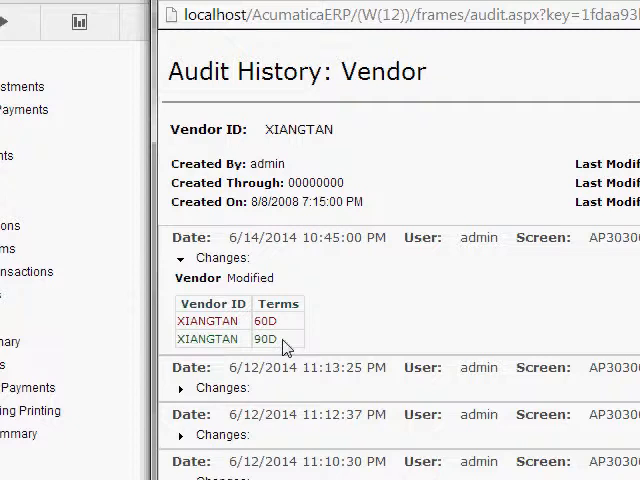
Scroll to the 6/12/2014 entries showing 1099 Box changed blank to 7, then 18.
scroll(down, 3)
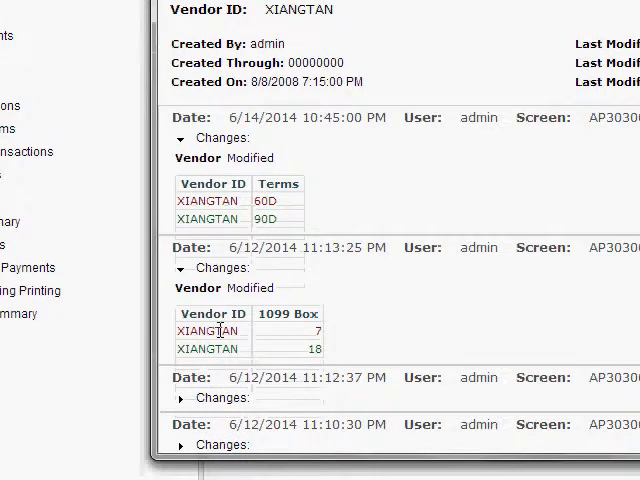
mouse_move(336, 335)
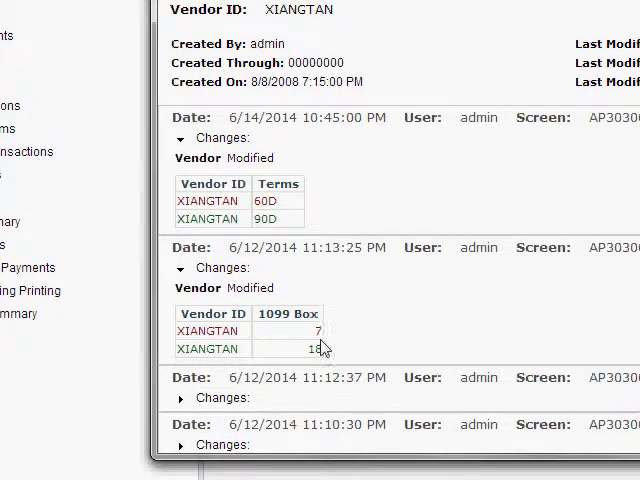
scroll(down, 3)
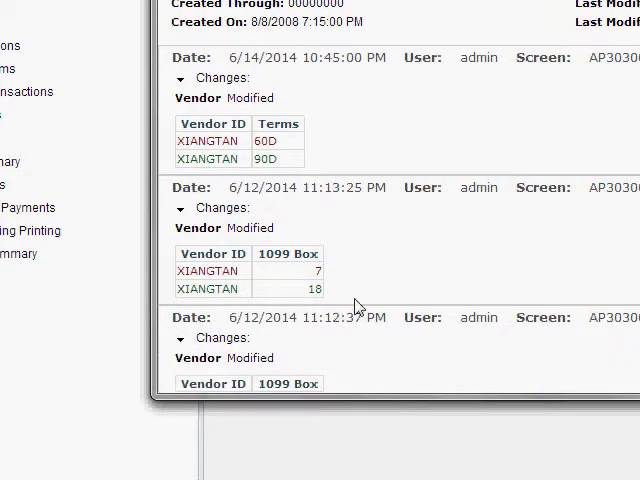
scroll(down, 3)
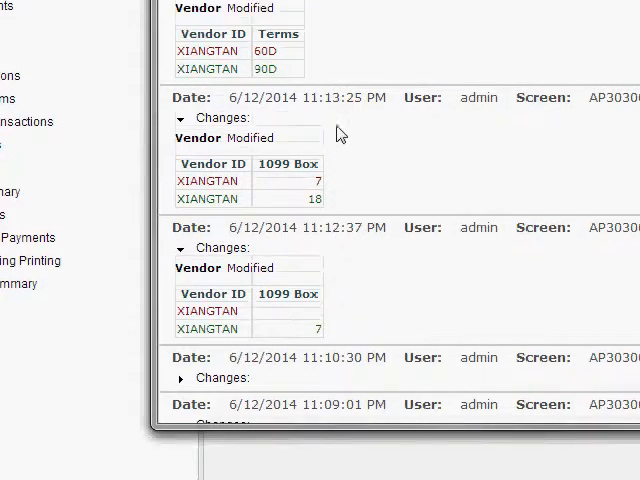
scroll(down, 3)
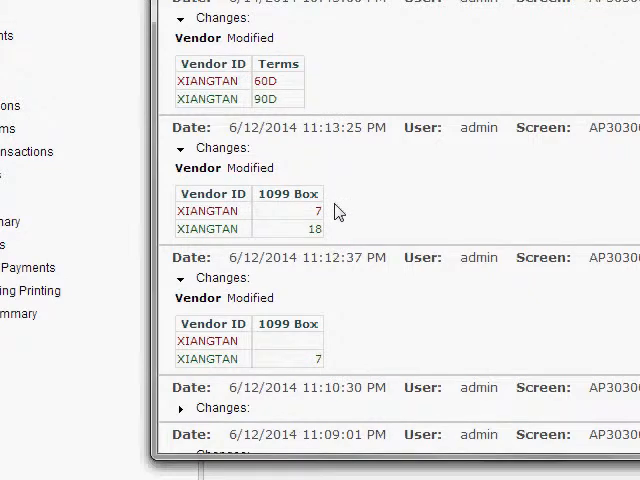
mouse_move(338, 235)
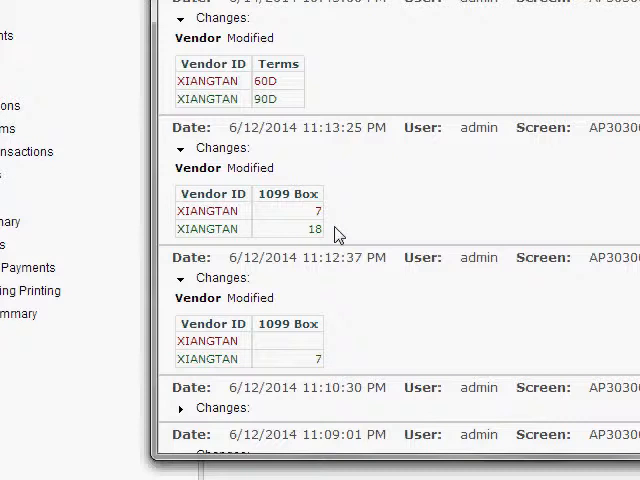
mouse_move(341, 205)
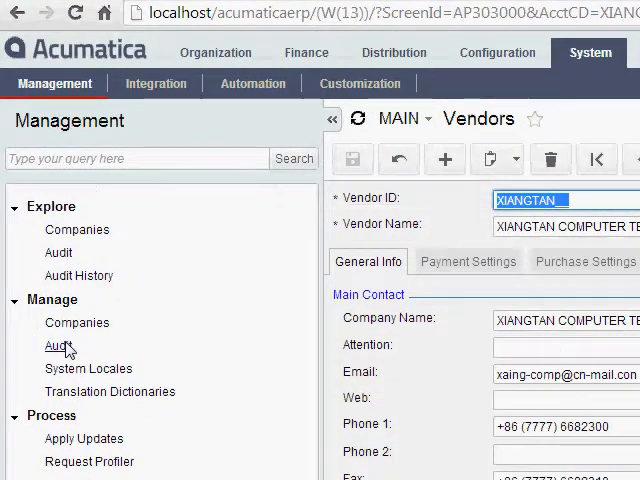
Open the Audit setup screen under System > Management.
click(57, 345)
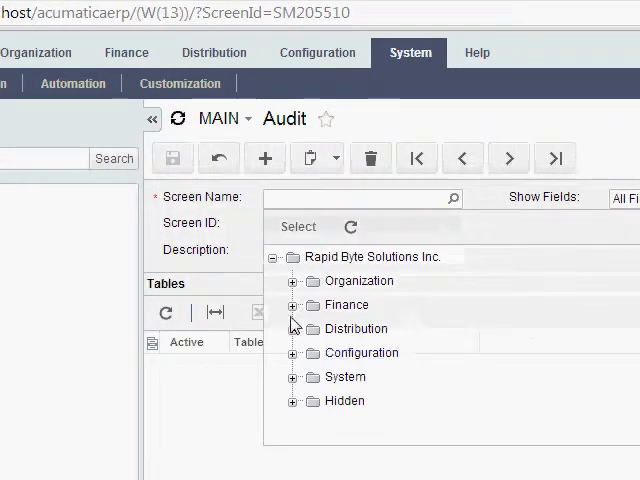
Expand Finance > Accounts Payable in the Screen Name tree to select Vendors (AP303000).
click(292, 305)
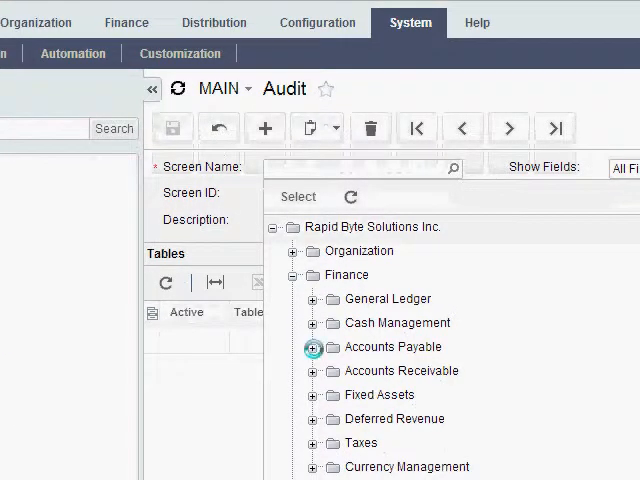
click(312, 347)
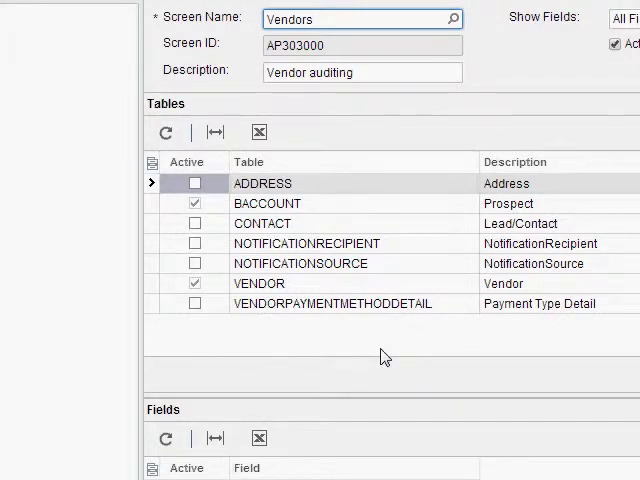
mouse_move(400, 294)
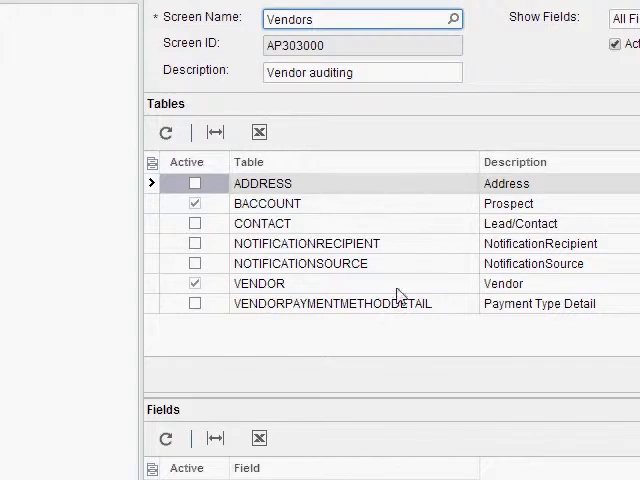
mouse_move(375, 262)
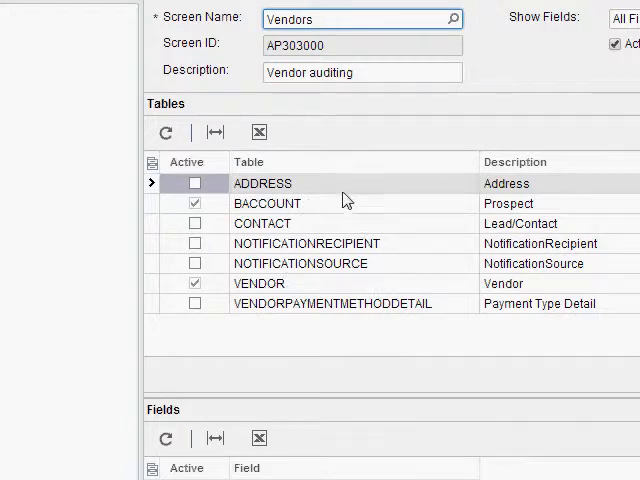
mouse_move(342, 190)
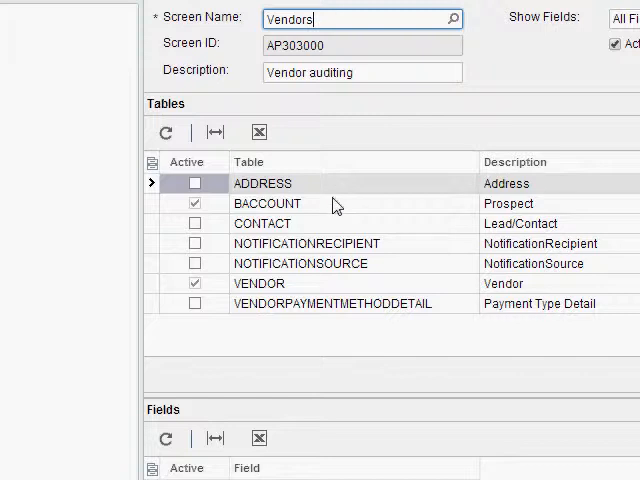
mouse_move(320, 352)
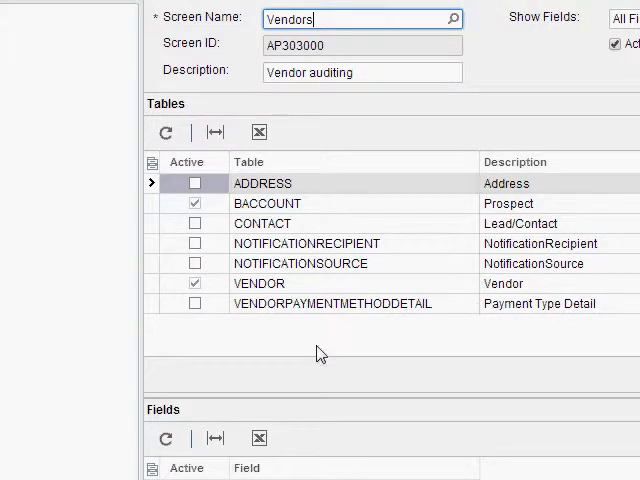
Select the VENDOR table to list its active audited fields, including Box1099.
scroll(down, 3)
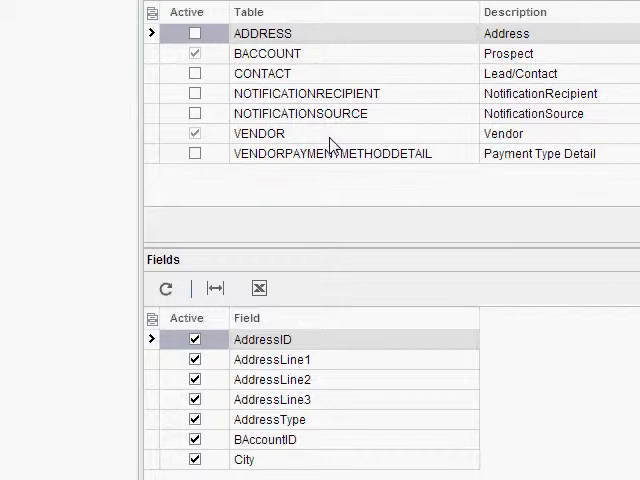
click(260, 133)
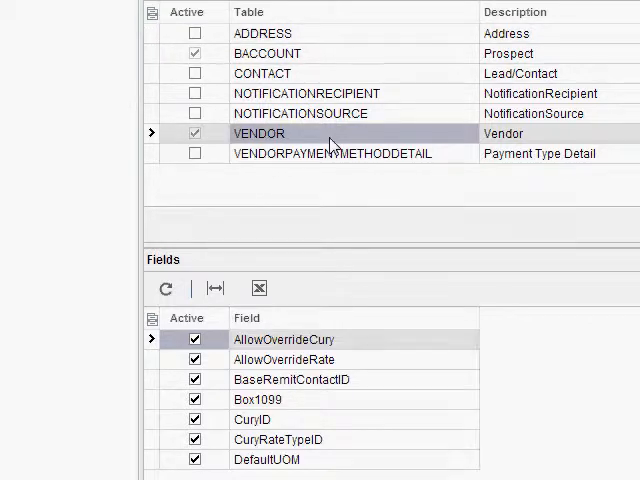
mouse_move(297, 350)
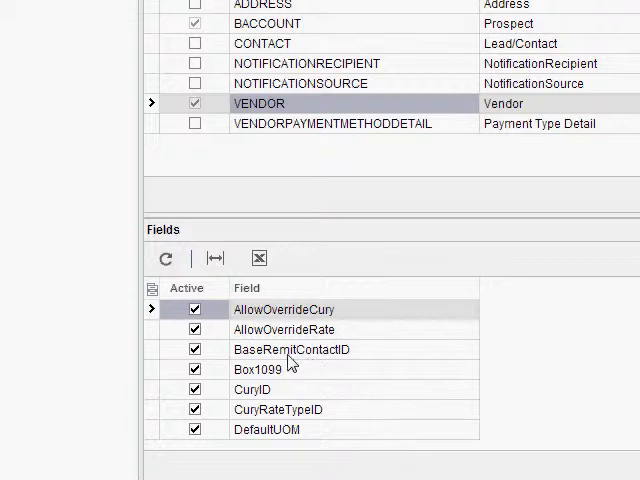
mouse_move(313, 363)
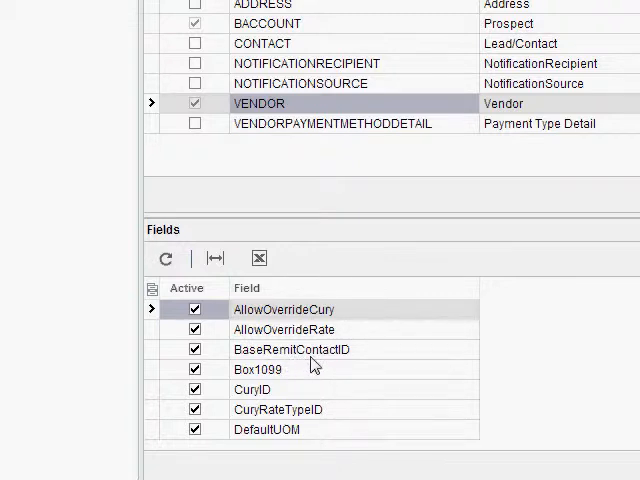
mouse_move(262, 356)
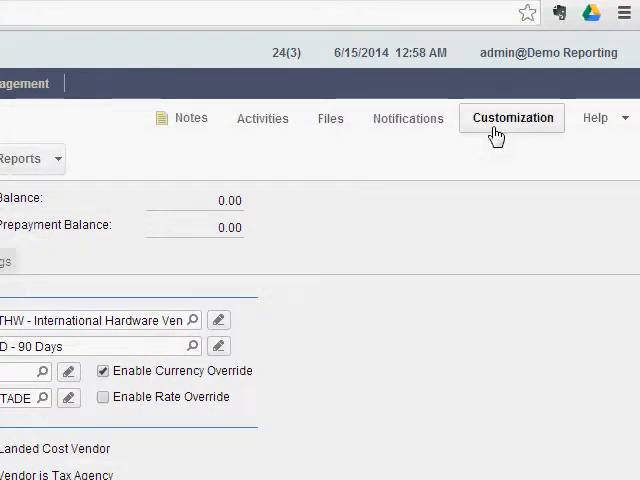
Open TestProject as the customization project and enter page design mode on Vendors.
click(513, 118)
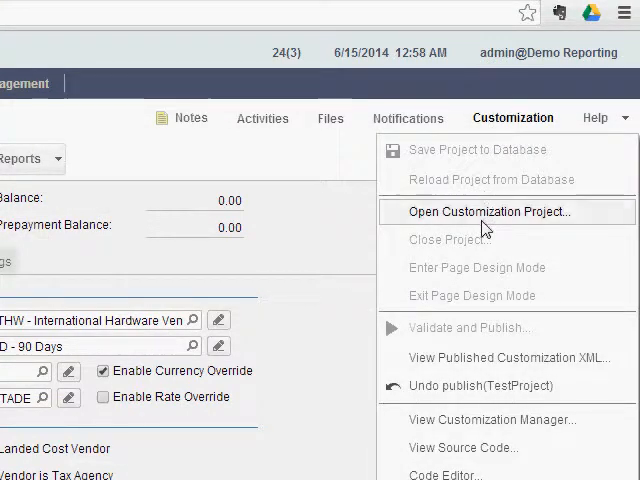
click(489, 211)
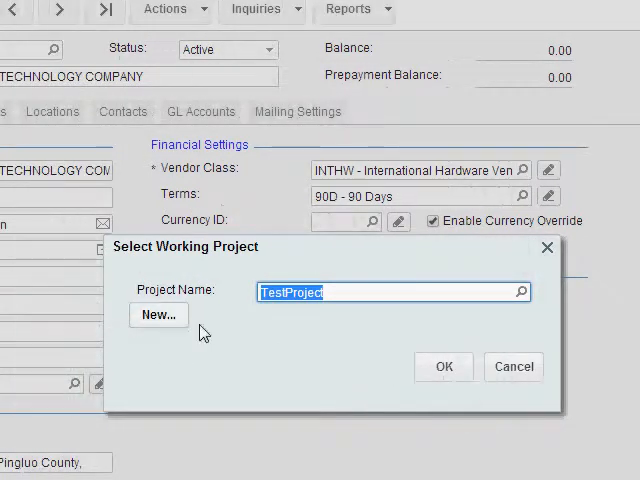
mouse_move(394, 356)
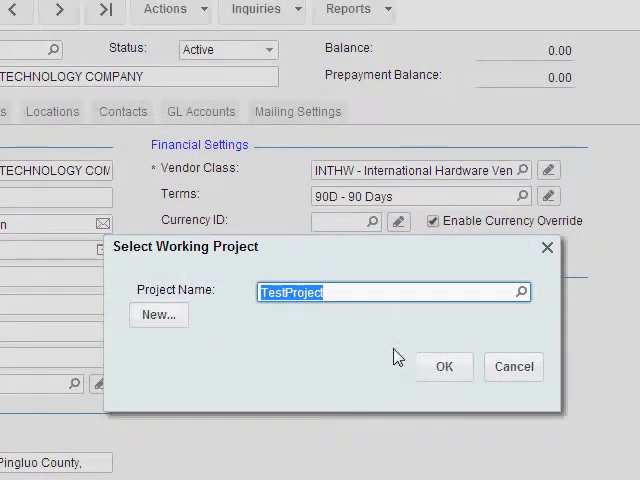
click(444, 366)
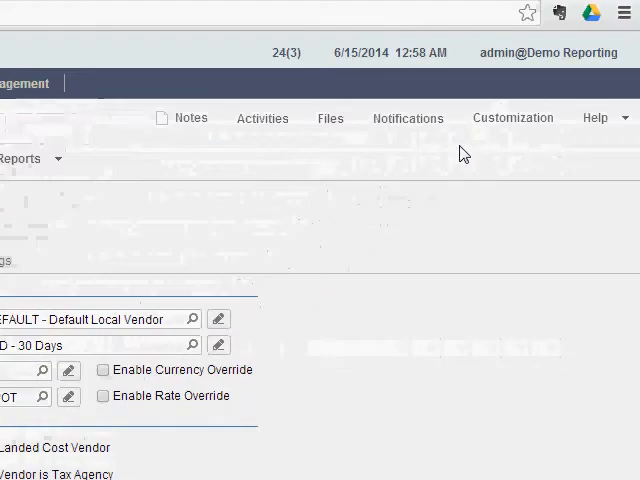
click(513, 118)
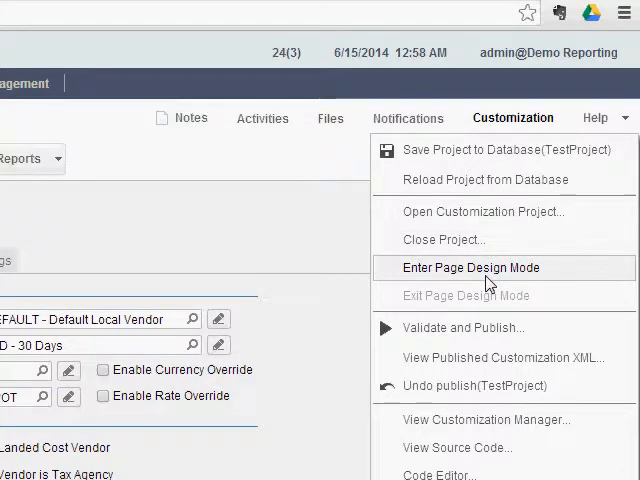
click(470, 267)
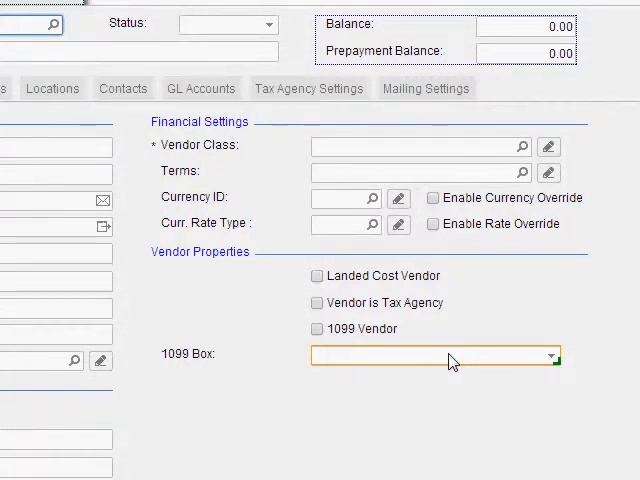
Inspect the 1099 Box field's definition through its right-click options.
right_click(450, 362)
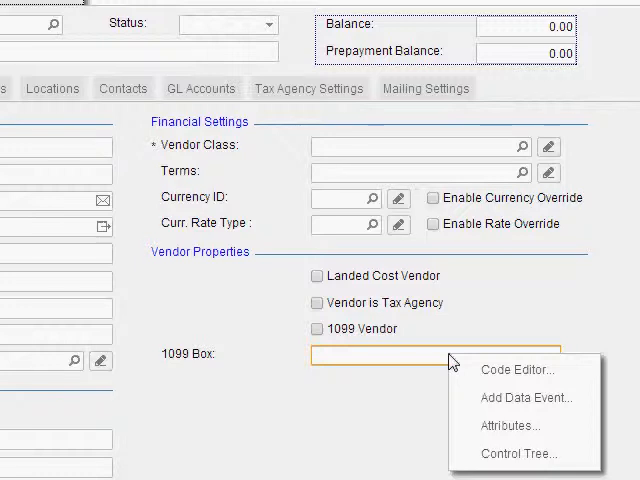
click(512, 425)
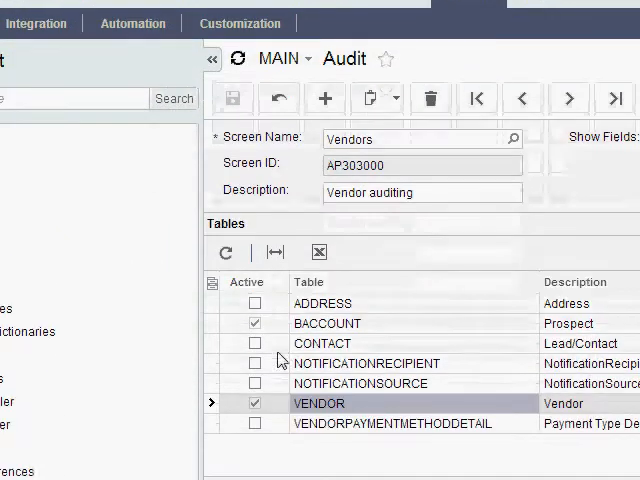
Scroll the VENDOR Fields grid to verify Box1099 is marked Active.
scroll(down, 3)
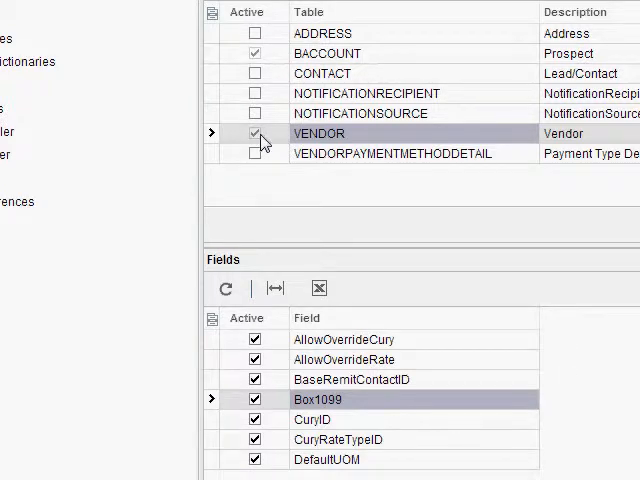
scroll(down, 3)
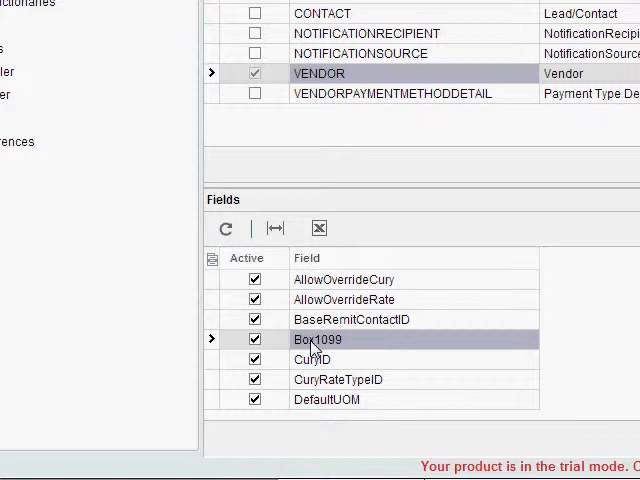
mouse_move(280, 135)
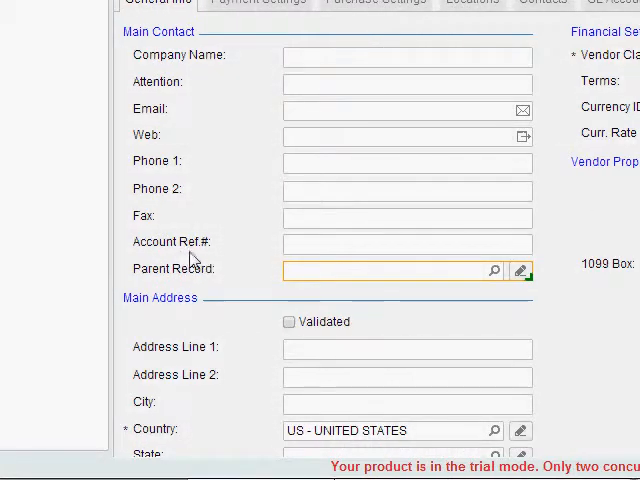
Inspect the Account Ref.# field in Main Contact to reveal its underlying data field.
click(400, 241)
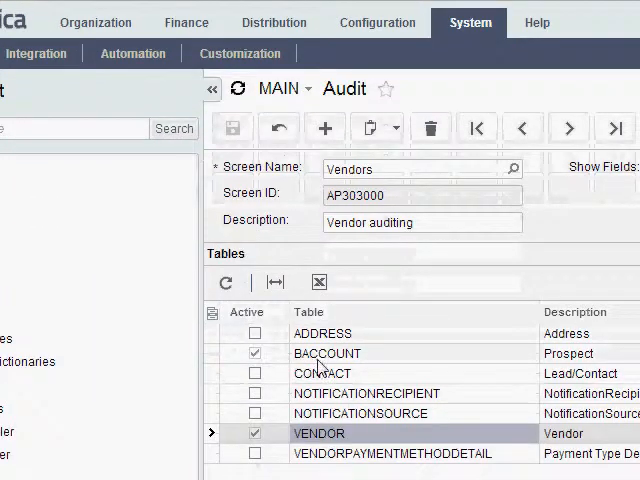
Scroll the BACCOUNT Fields grid to find AcctReferenceNbr marked Active.
scroll(down, 3)
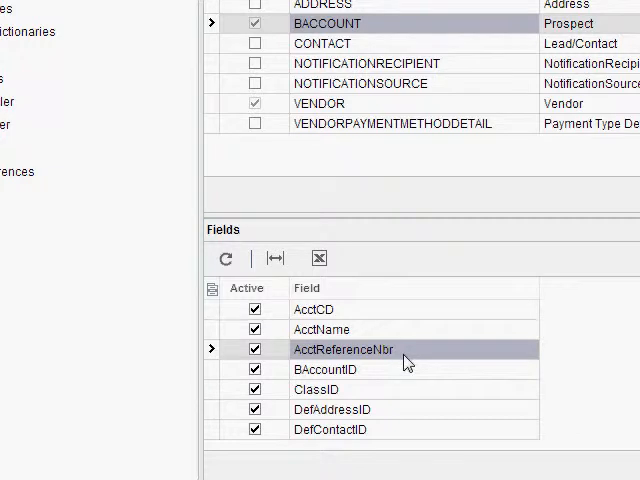
scroll(down, 3)
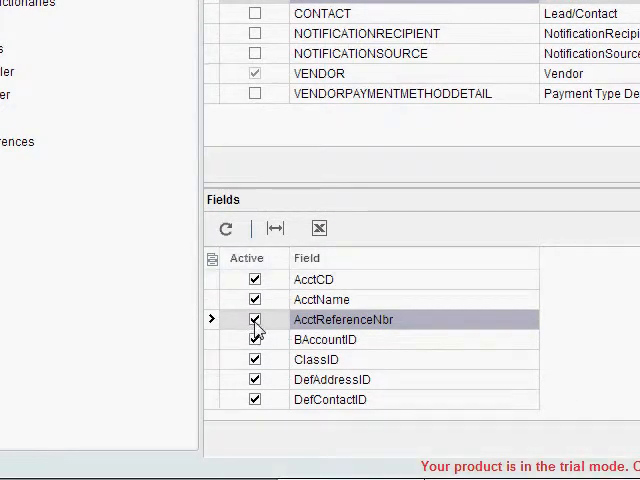
mouse_move(333, 324)
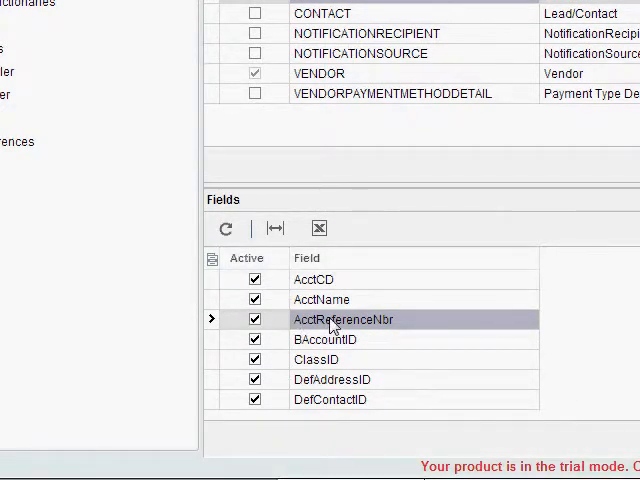